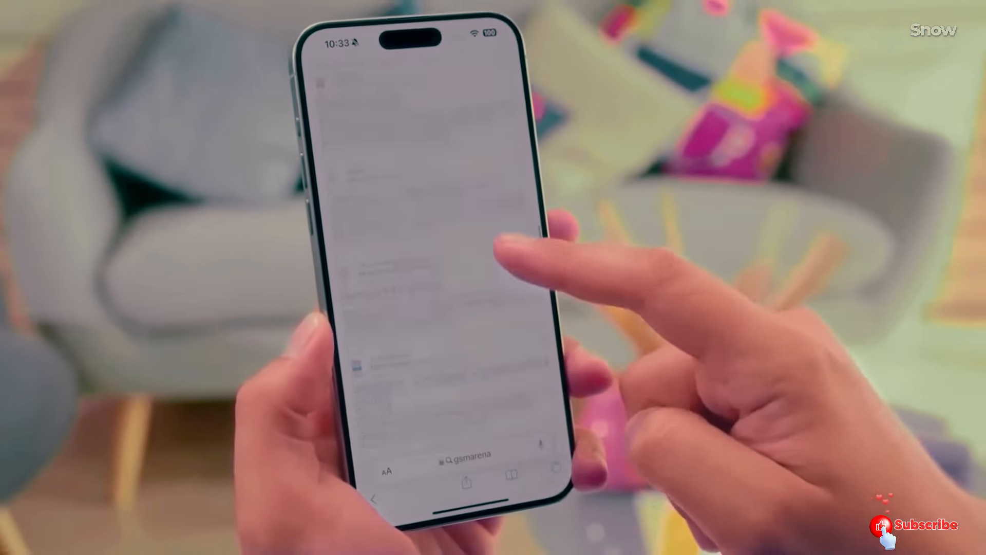
scroll(up, 3)
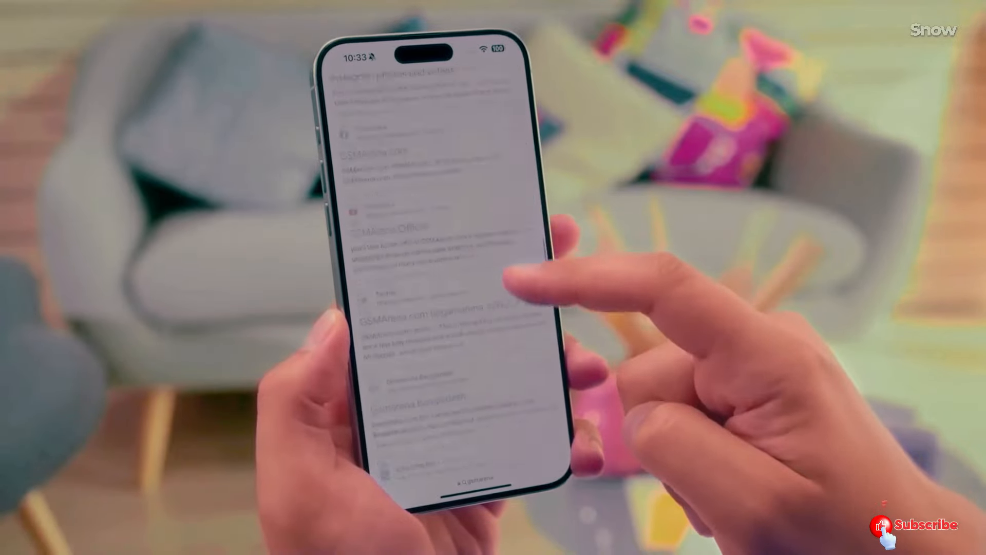